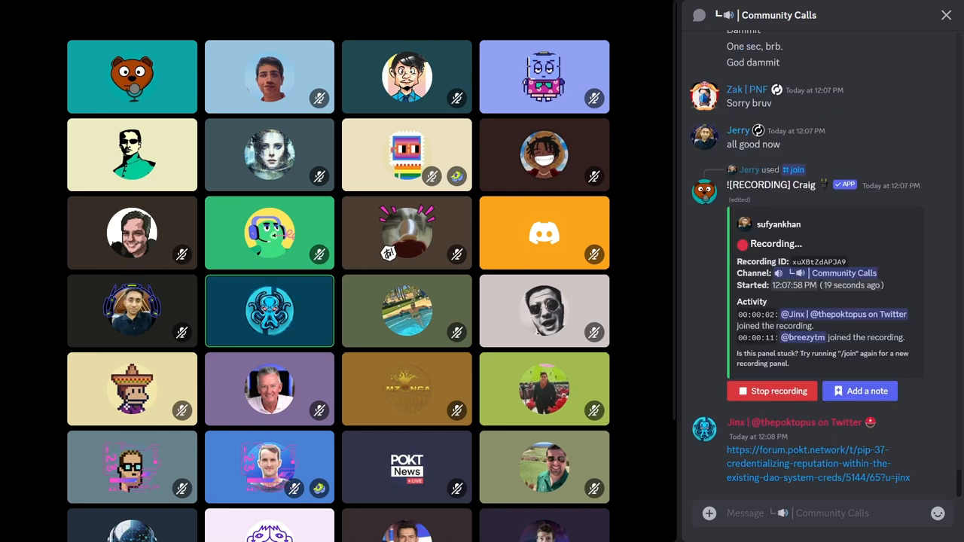
# Step: Scroll the Community Calls chat and add a fire reaction to the latest message
pyautogui.scroll(-3)
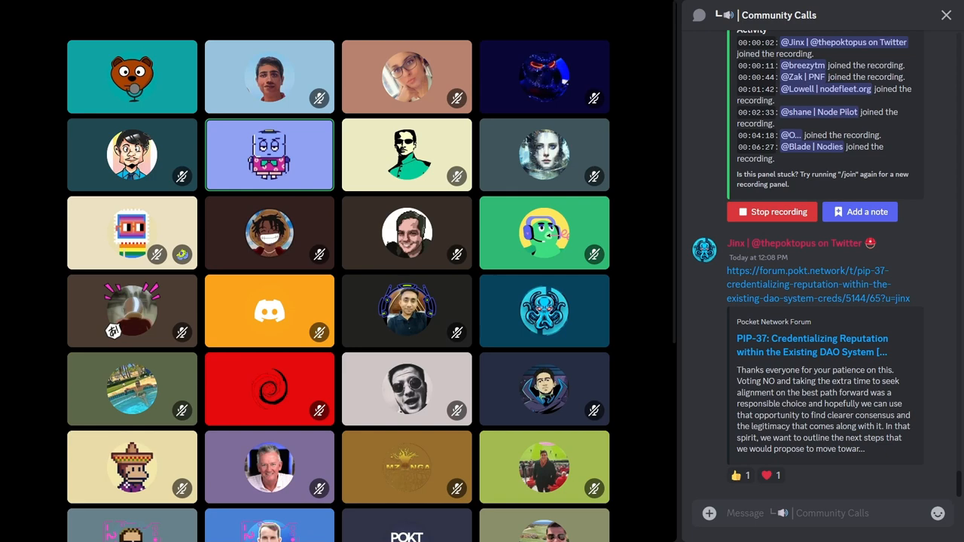
pyautogui.click(407, 466)
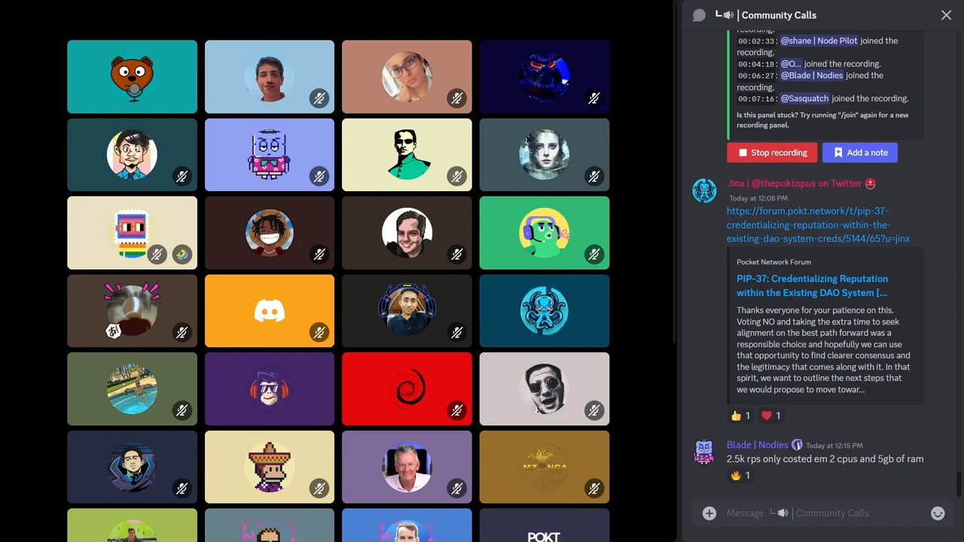
pyautogui.click(742, 475)
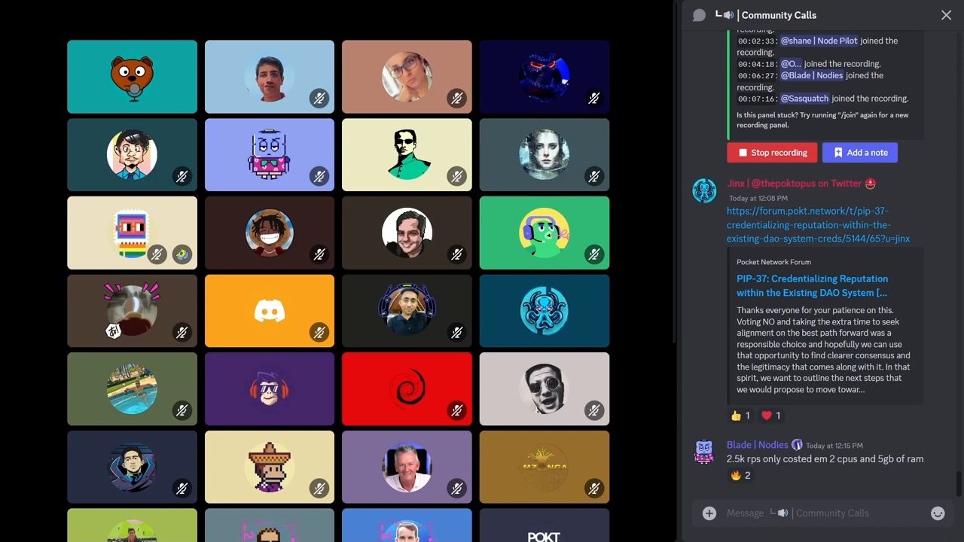
pyautogui.click(766, 476)
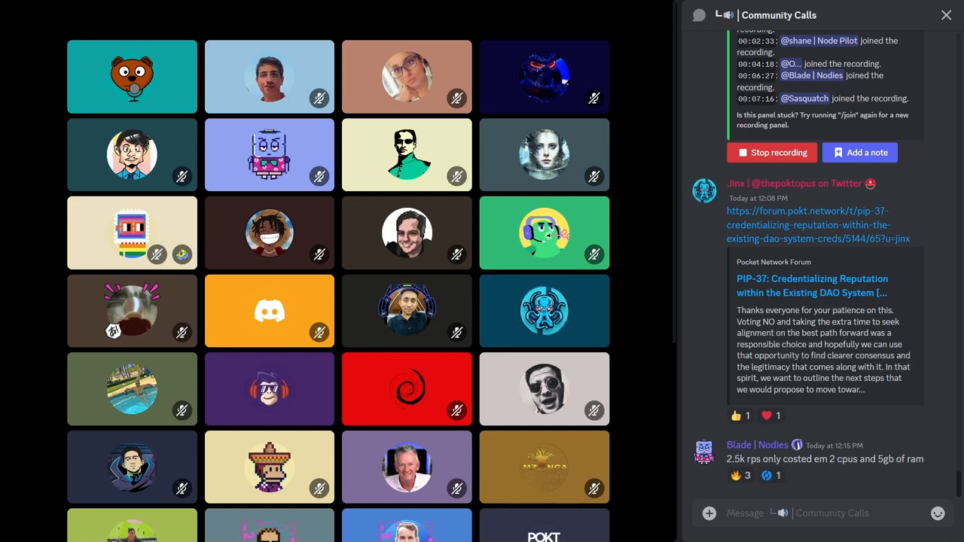
pyautogui.click(736, 476)
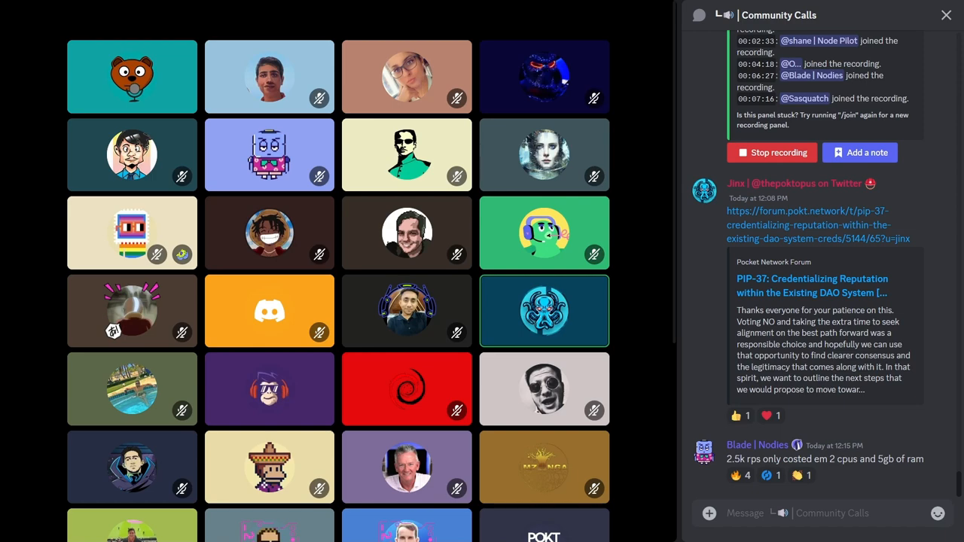
pyautogui.click(740, 475)
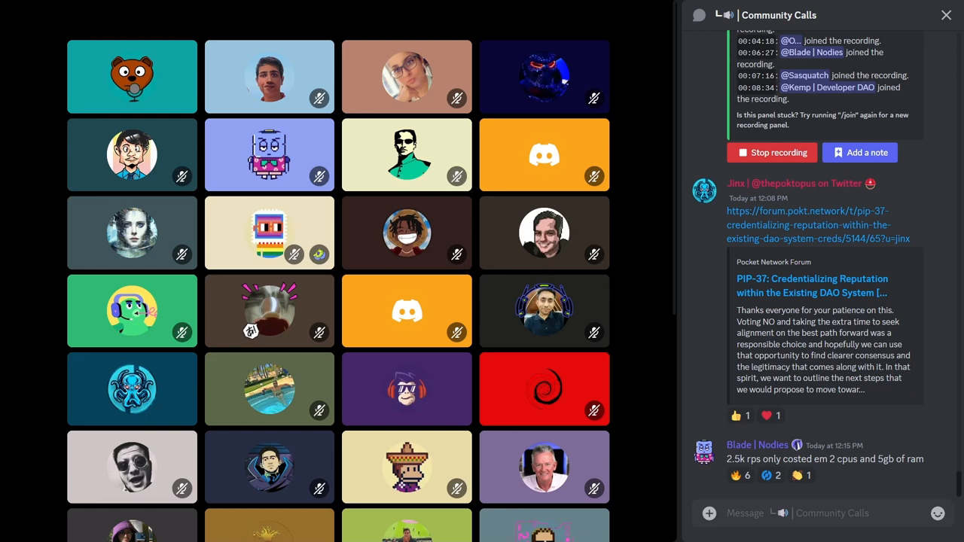
# Step: Scroll to the newest messages with Shannon links and questions, and bring up the call volume at 78
pyautogui.scroll(-3)
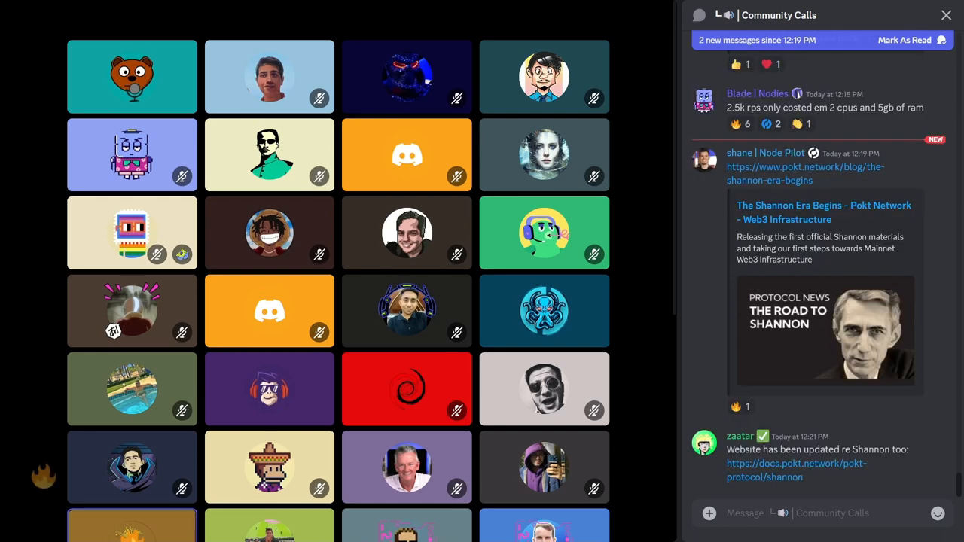
pyautogui.scroll(-3)
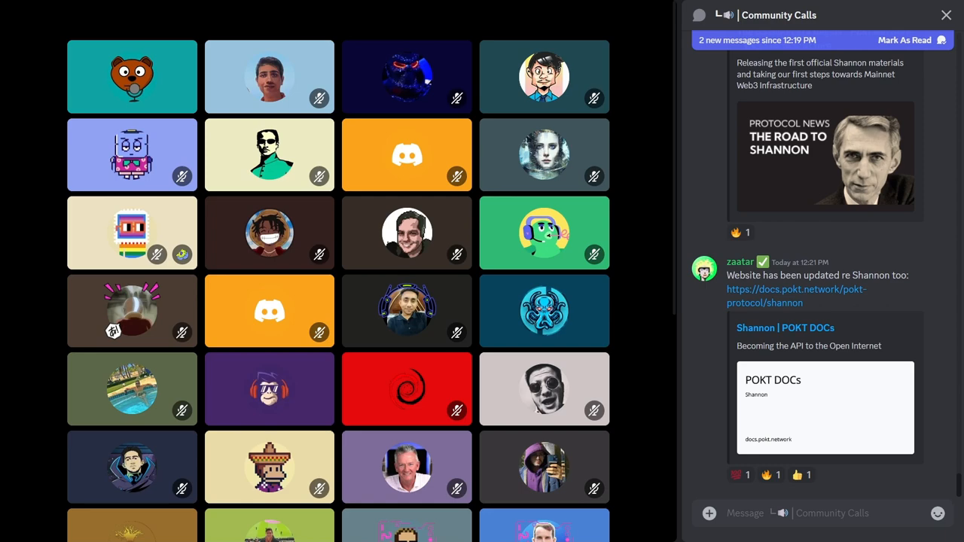
pyautogui.click(739, 475)
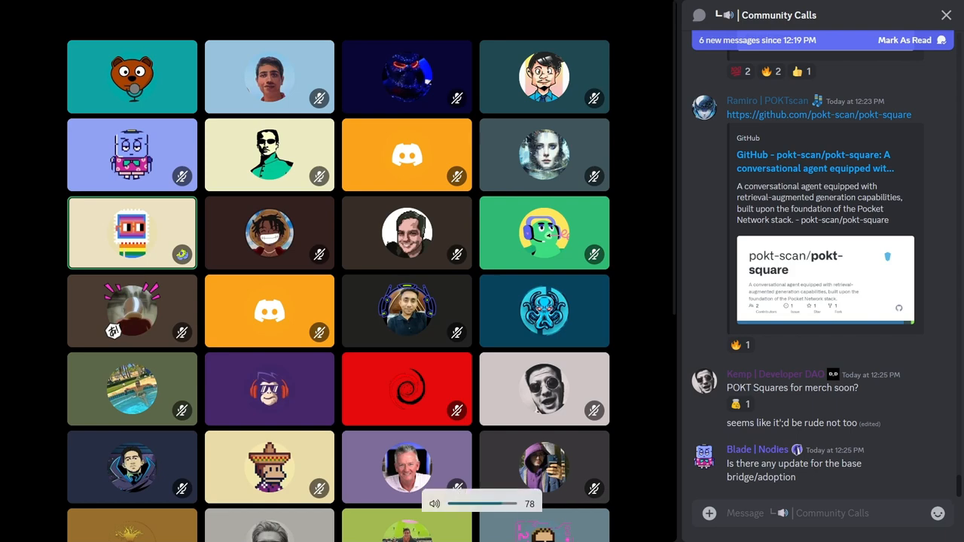
pyautogui.moveTo(497, 503); pyautogui.dragTo(486, 489)
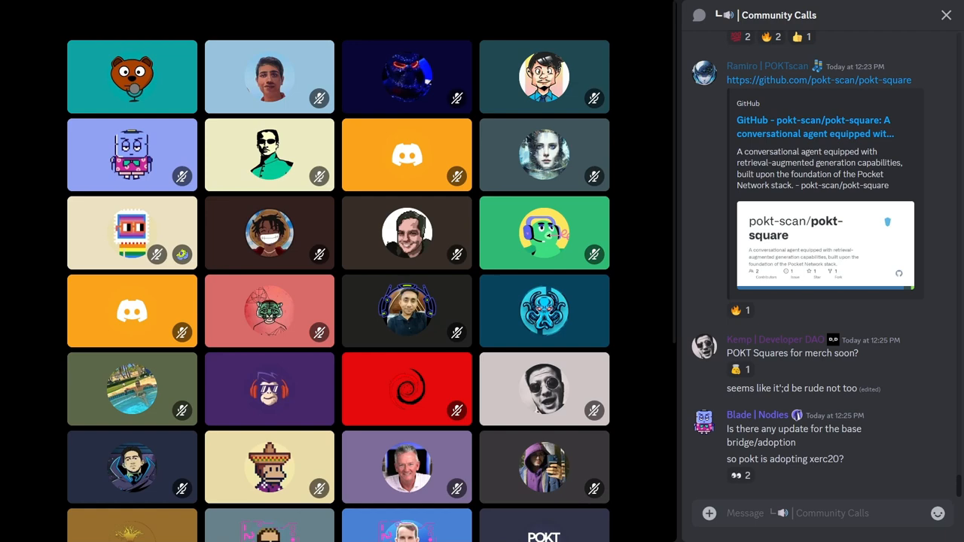
pyautogui.click(738, 476)
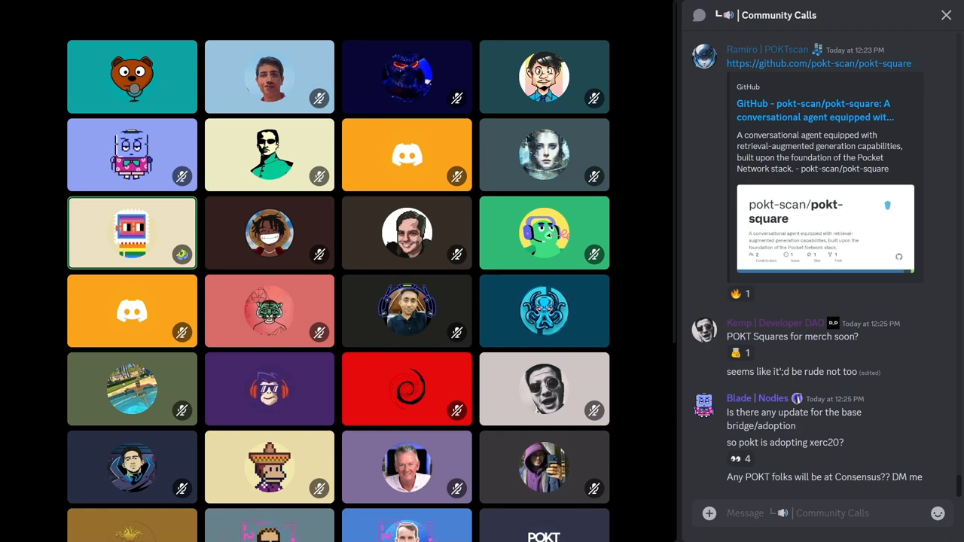
pyautogui.click(770, 459)
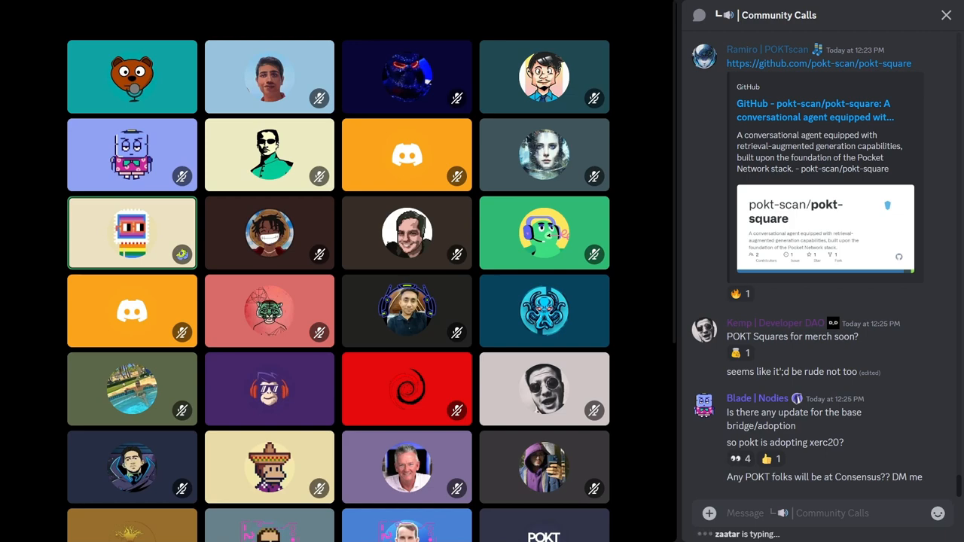
pyautogui.scroll(-3)
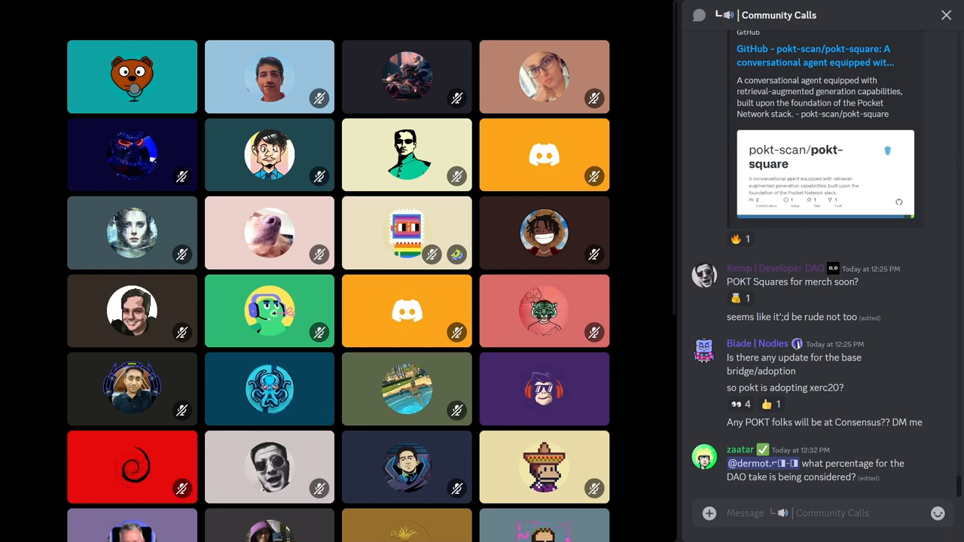
pyautogui.scroll(-3)
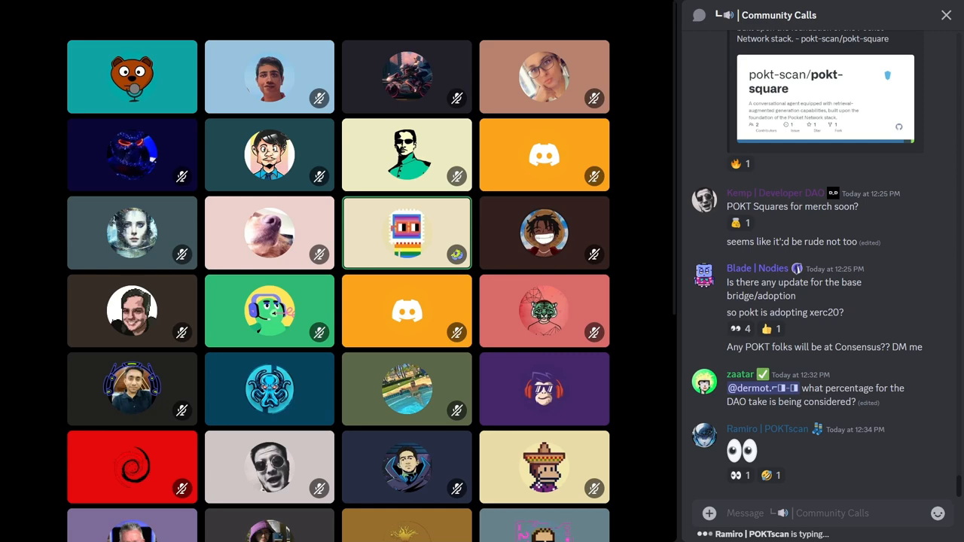
pyautogui.click(769, 476)
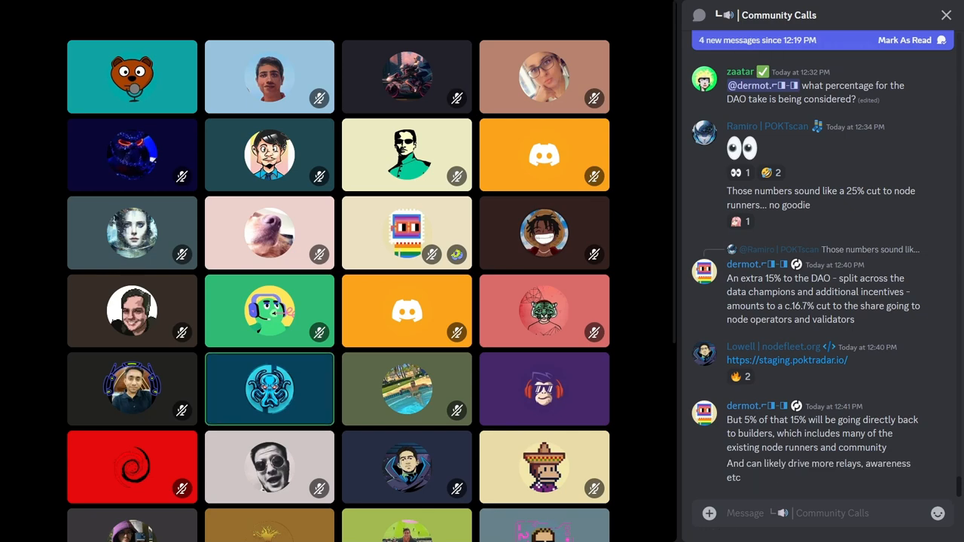
pyautogui.click(741, 377)
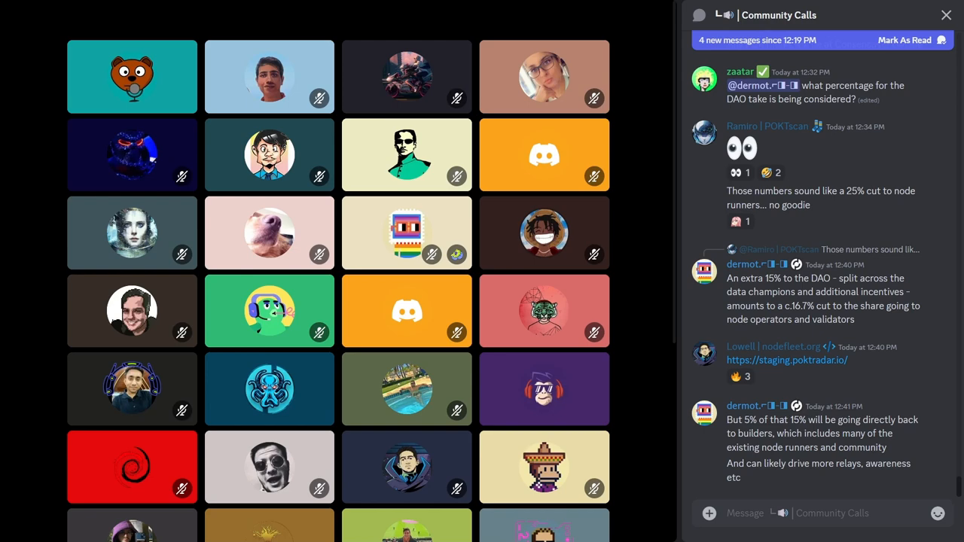
pyautogui.moveTo(268, 388)
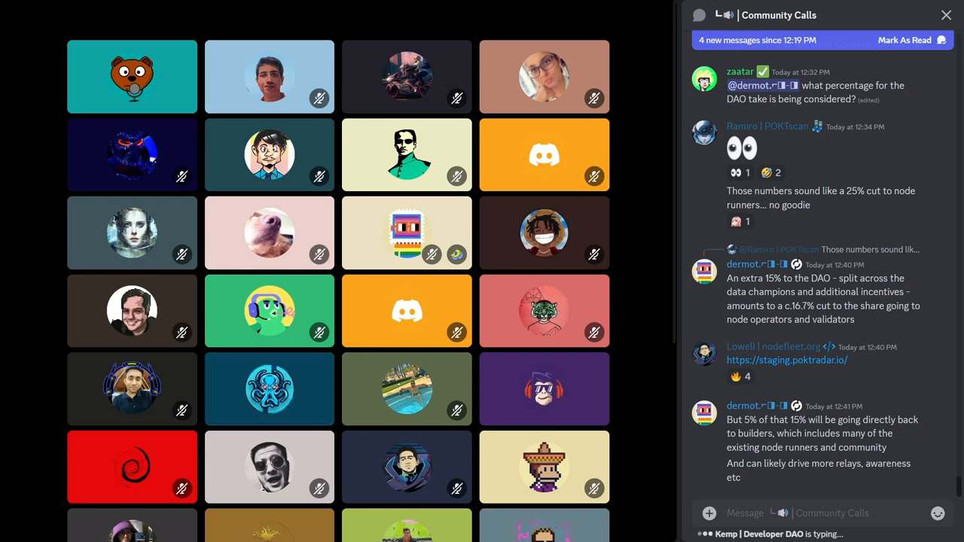
pyautogui.click(742, 377)
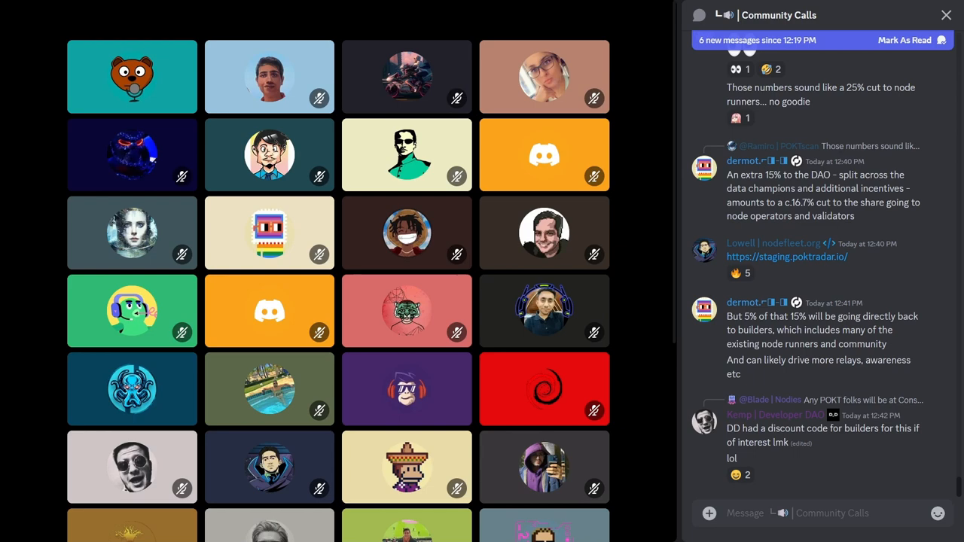
pyautogui.scroll(-3)
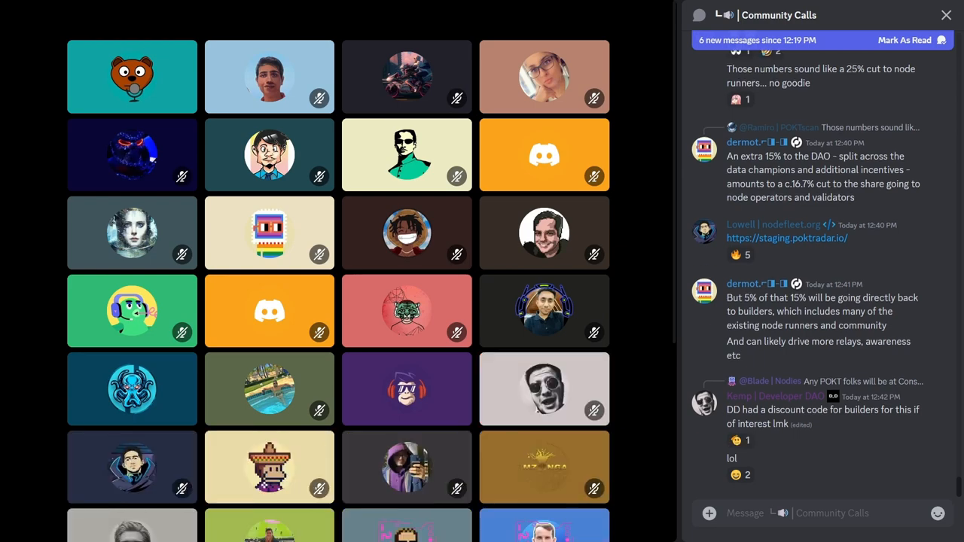